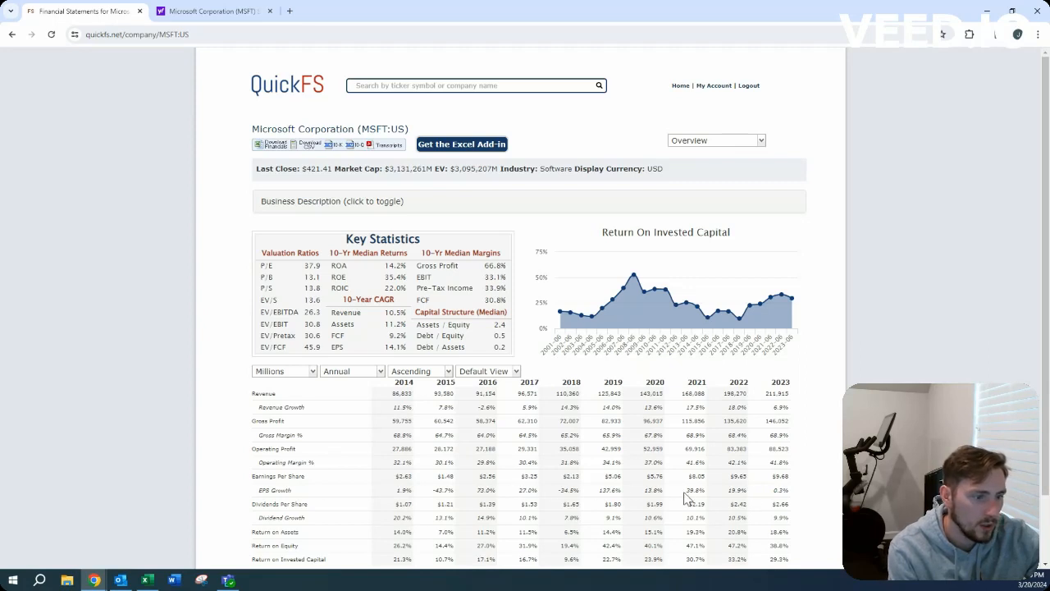
mouse_move(423, 407)
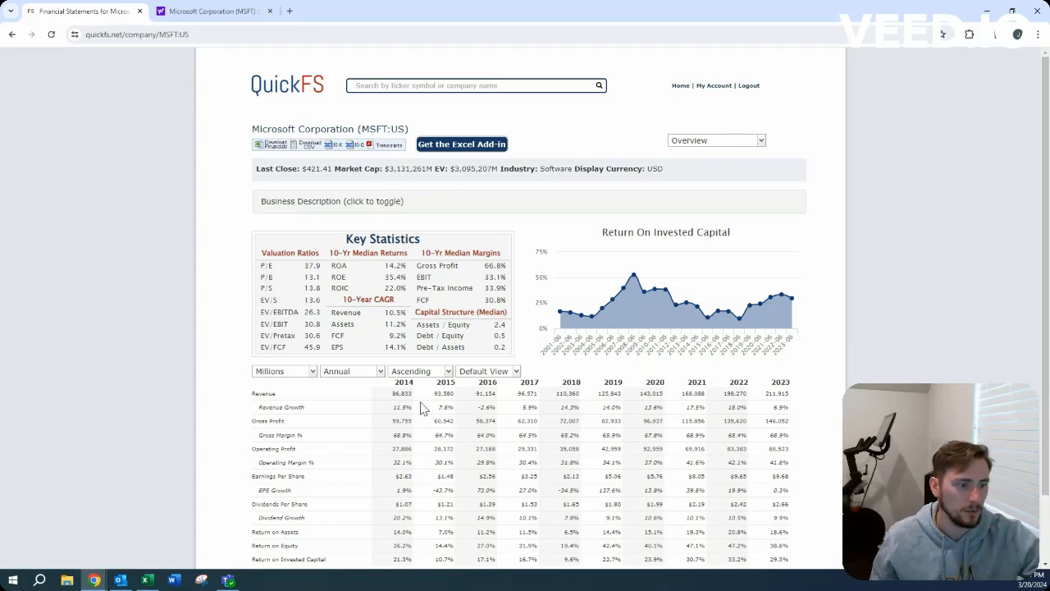
mouse_move(403, 269)
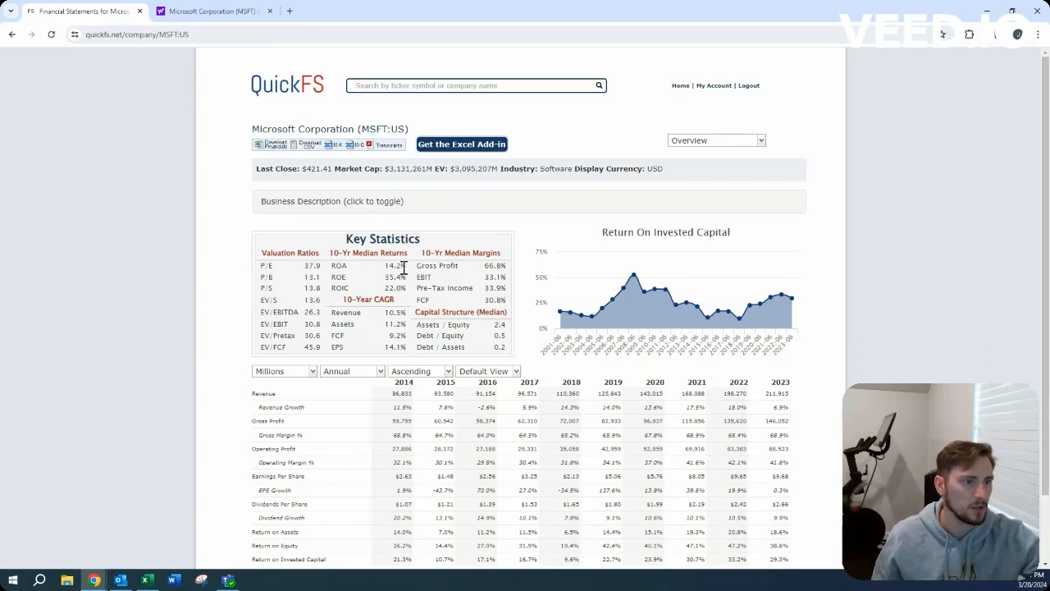
mouse_move(430, 187)
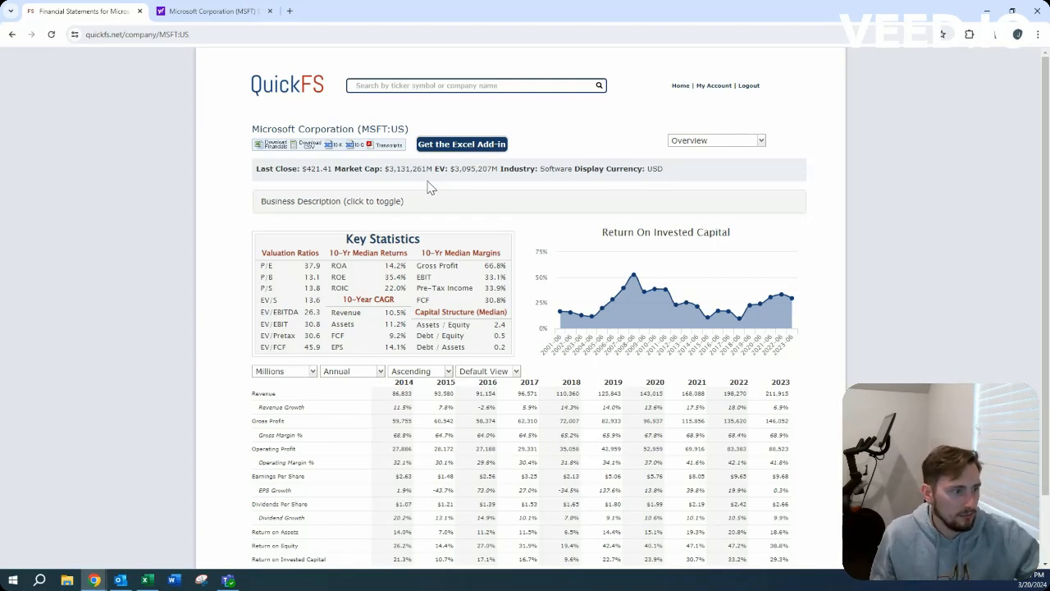
Peek at Microsoft's business description, then switch the QuickFS table to the balance sheet
click(332, 200)
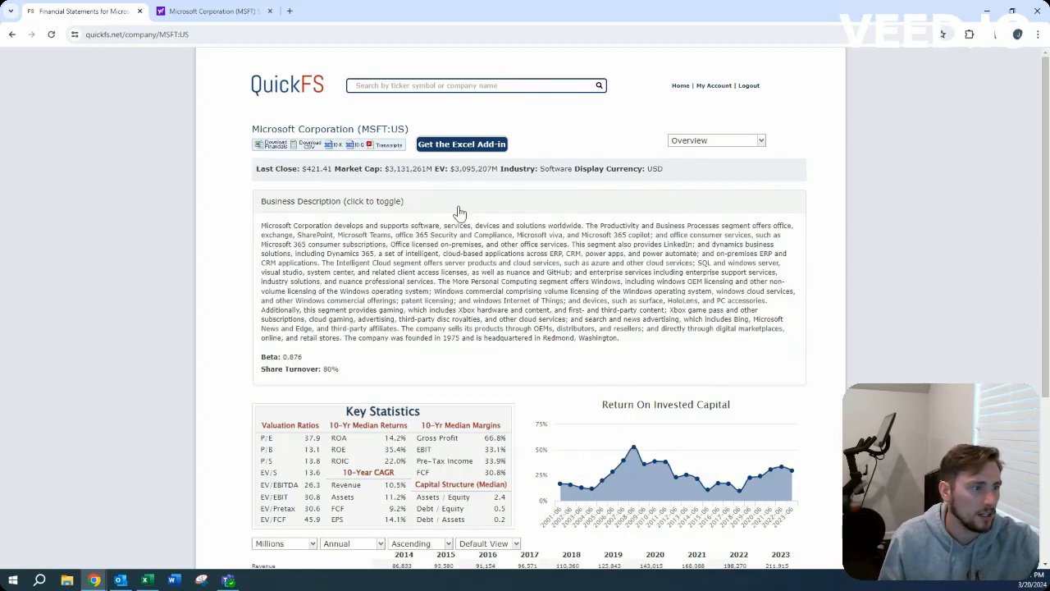
click(332, 200)
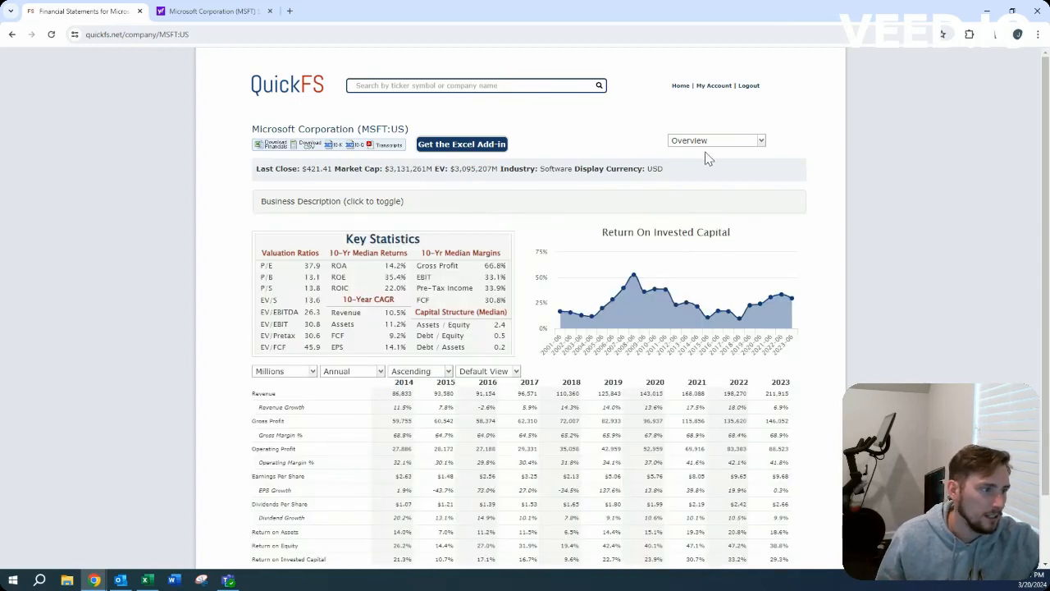
click(715, 139)
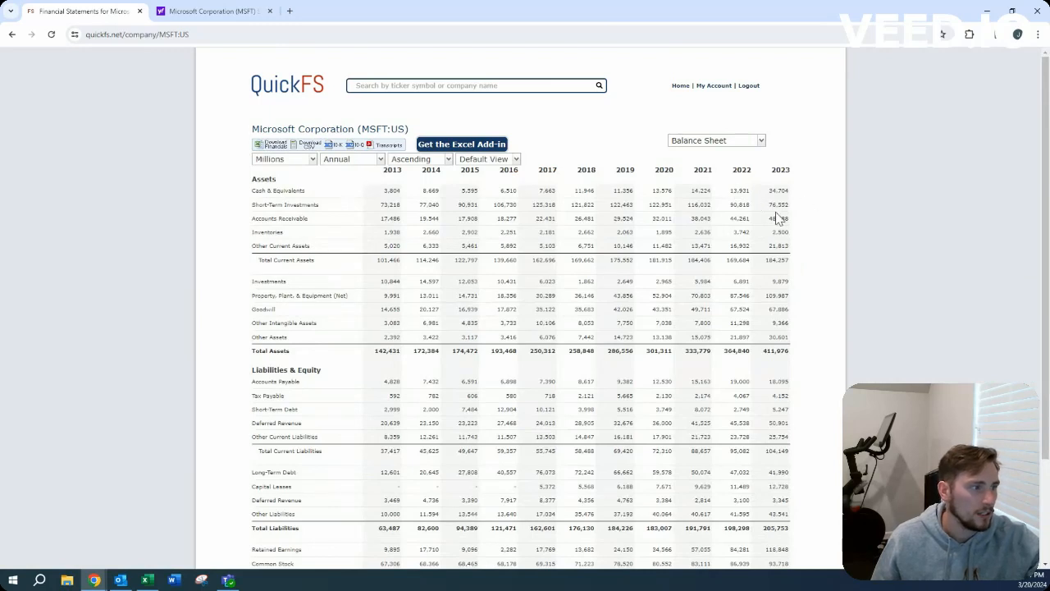
mouse_move(803, 177)
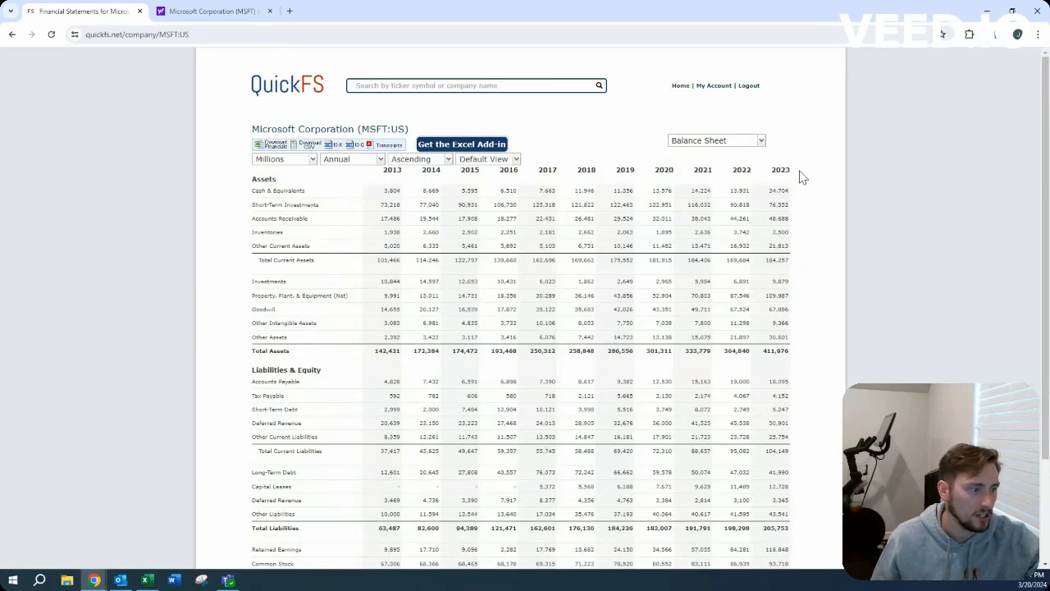
mouse_move(835, 223)
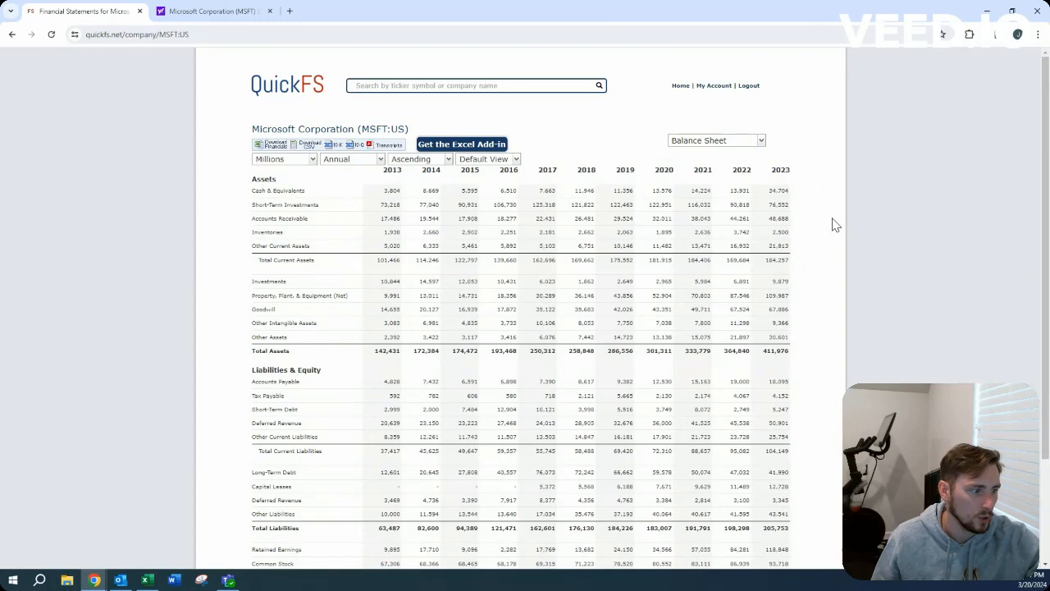
mouse_move(814, 451)
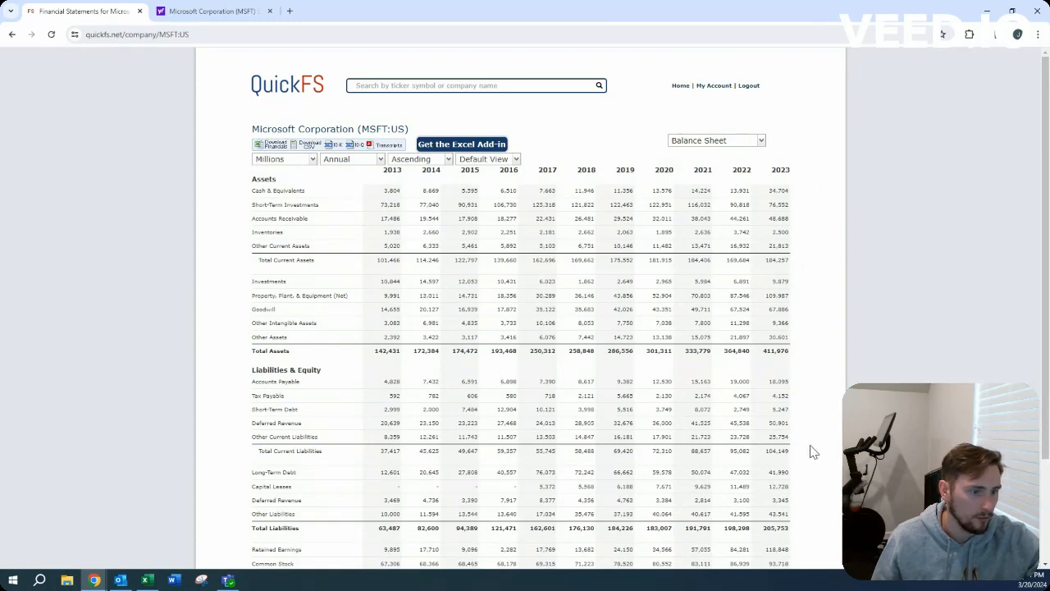
mouse_move(788, 463)
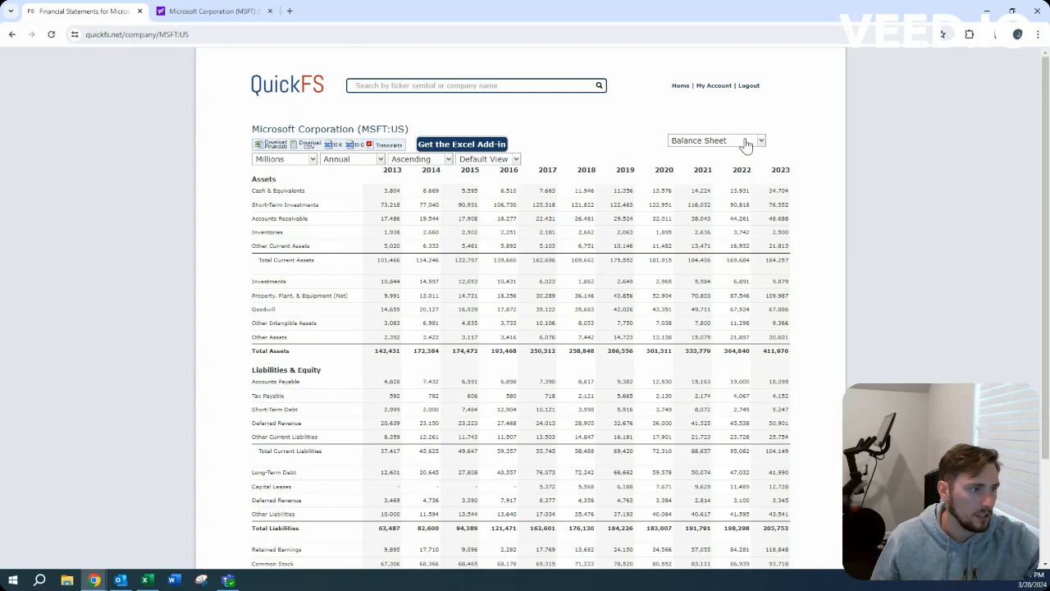
Show Microsoft's annual cash flow statement for 2014 through TTM in QuickFS
click(715, 141)
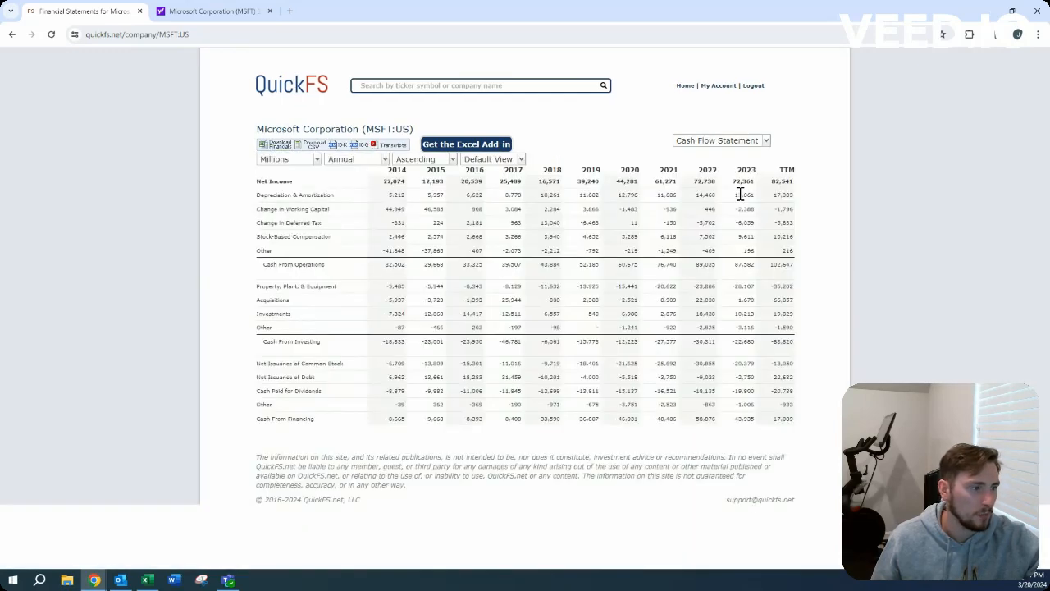
mouse_move(545, 289)
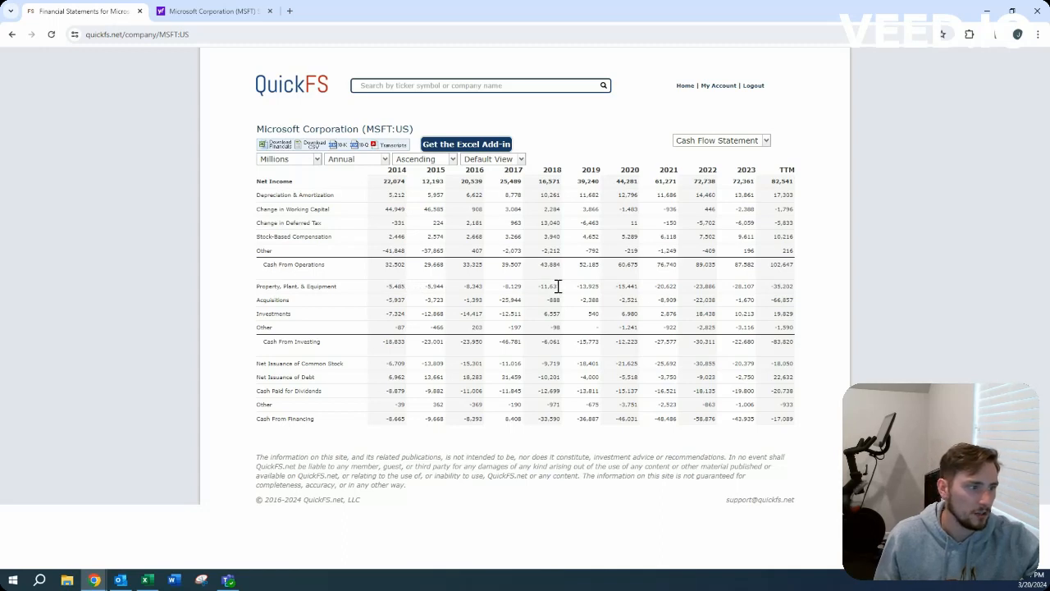
mouse_move(763, 298)
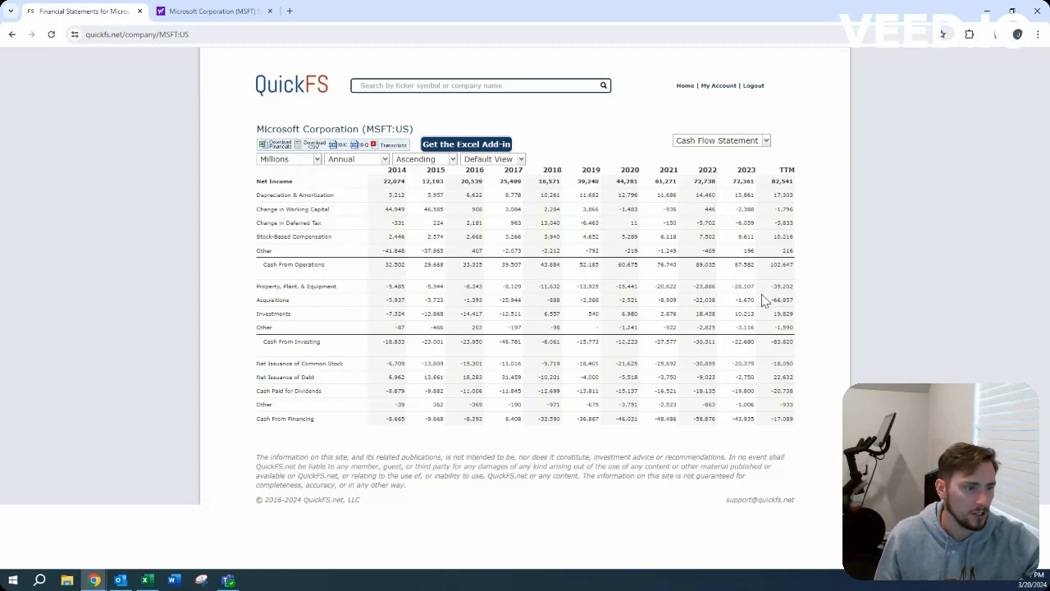
mouse_move(751, 289)
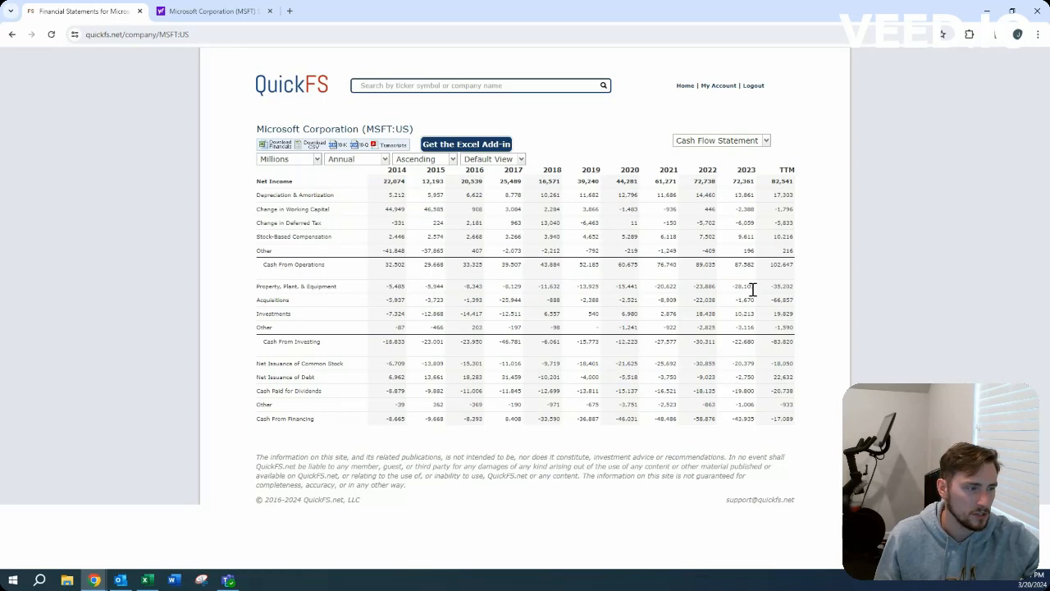
mouse_move(476, 278)
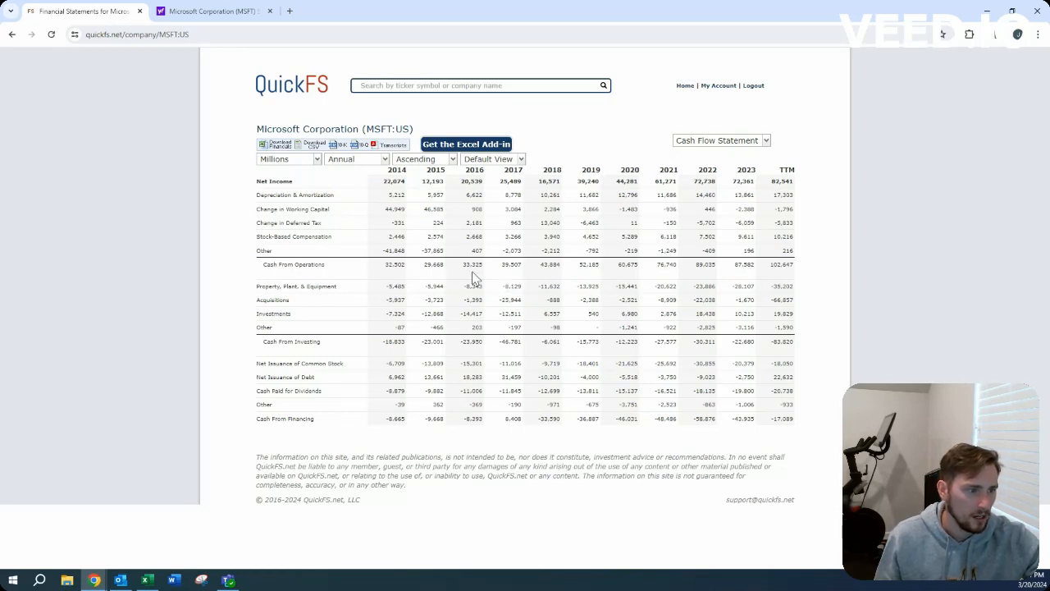
mouse_move(742, 260)
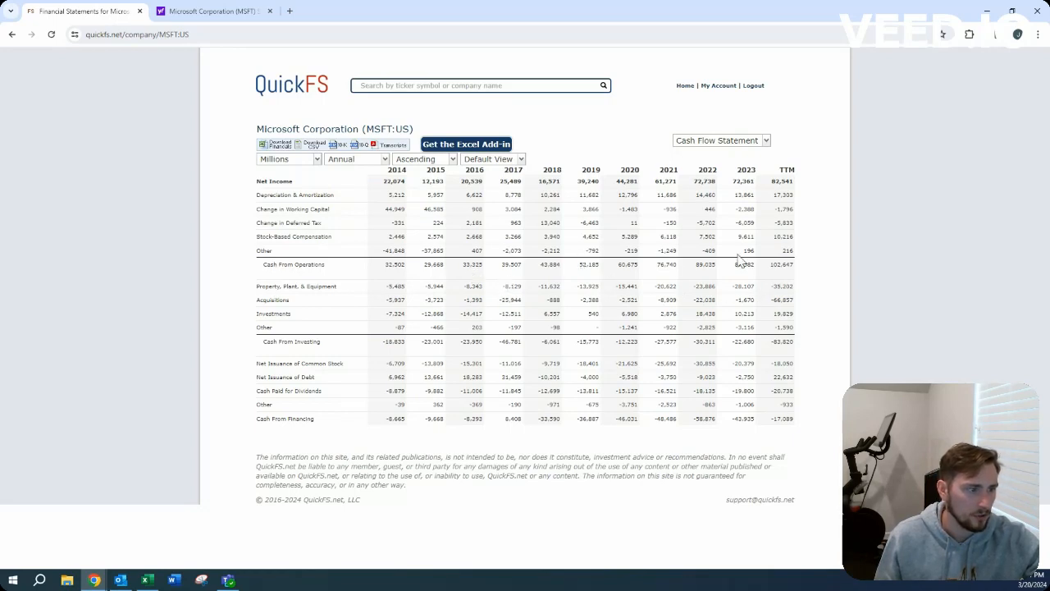
mouse_move(753, 276)
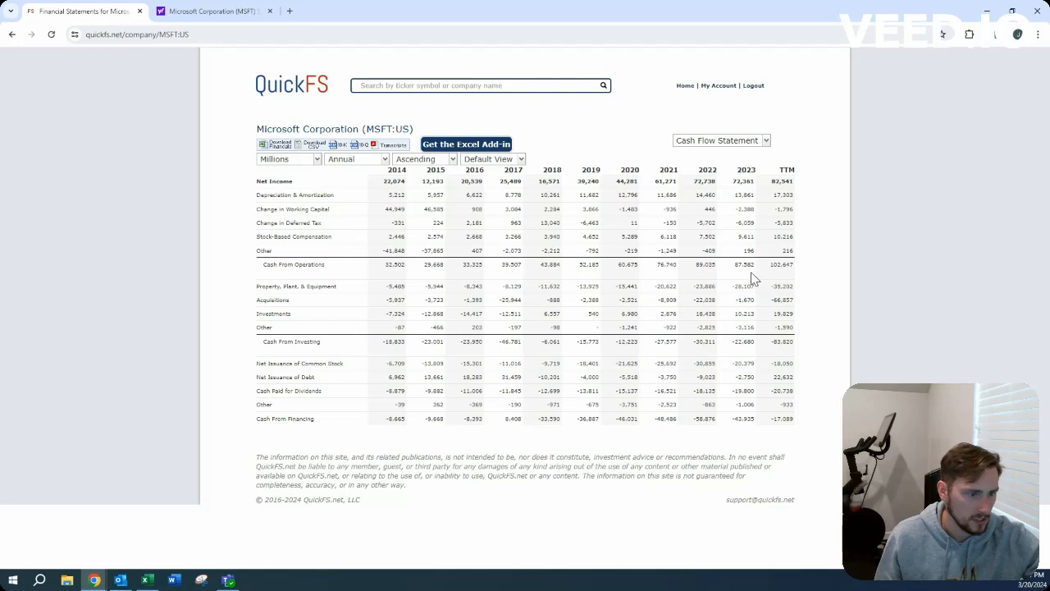
mouse_move(748, 279)
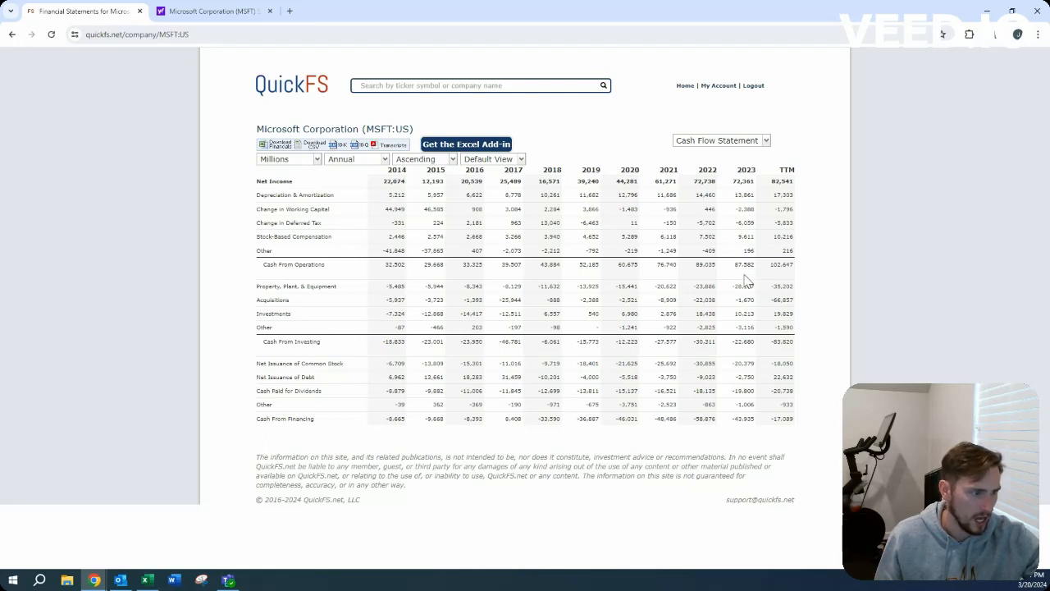
mouse_move(709, 301)
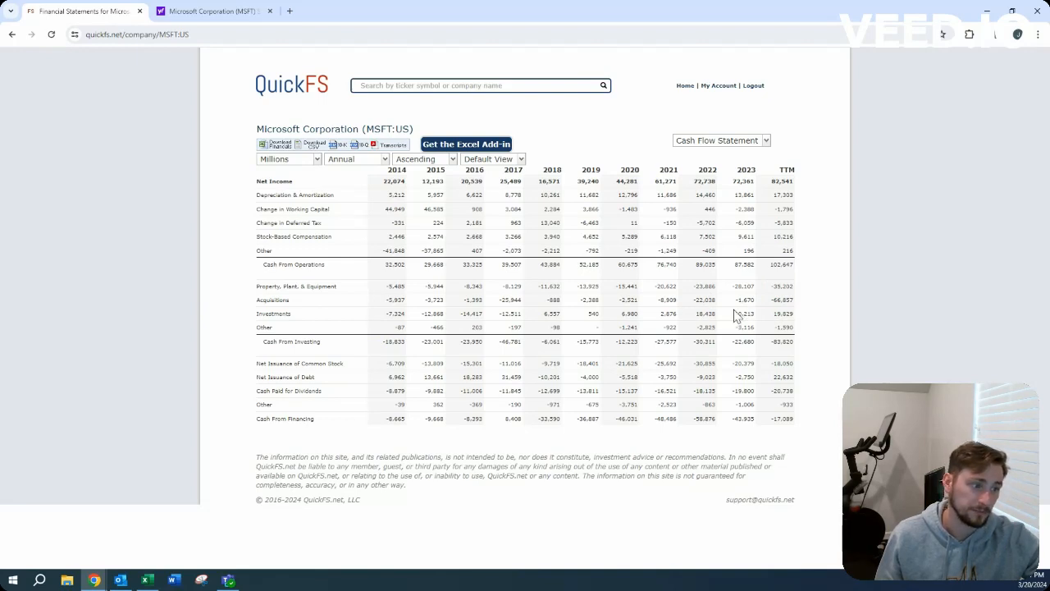
mouse_move(758, 316)
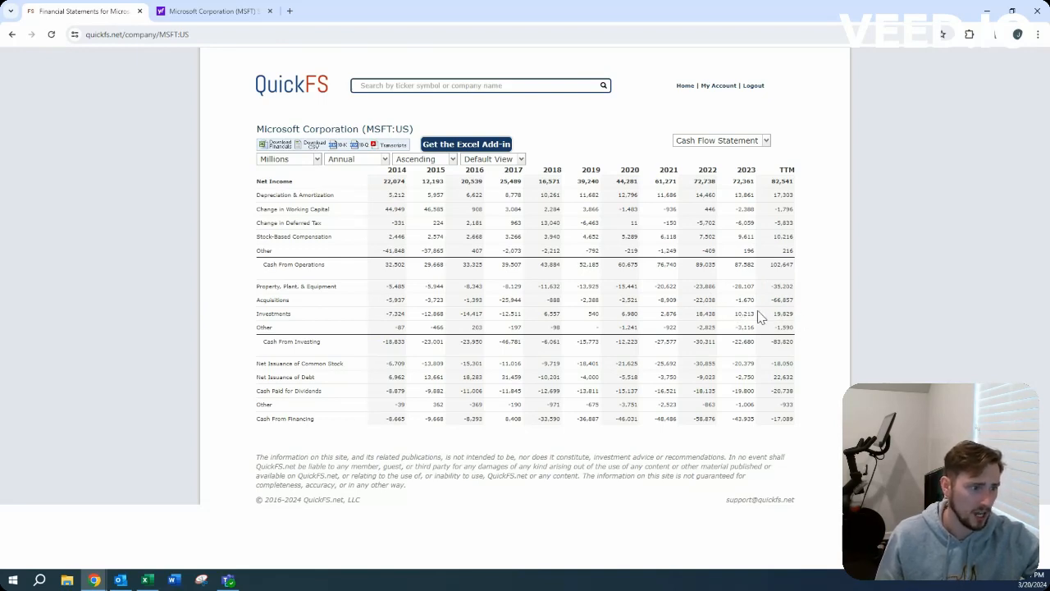
mouse_move(702, 368)
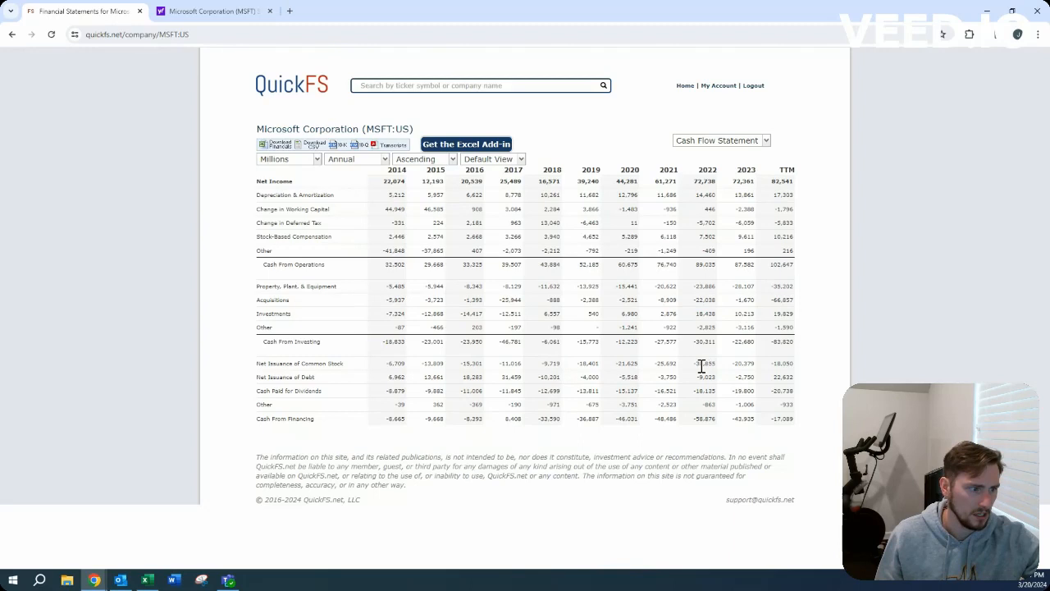
mouse_move(778, 361)
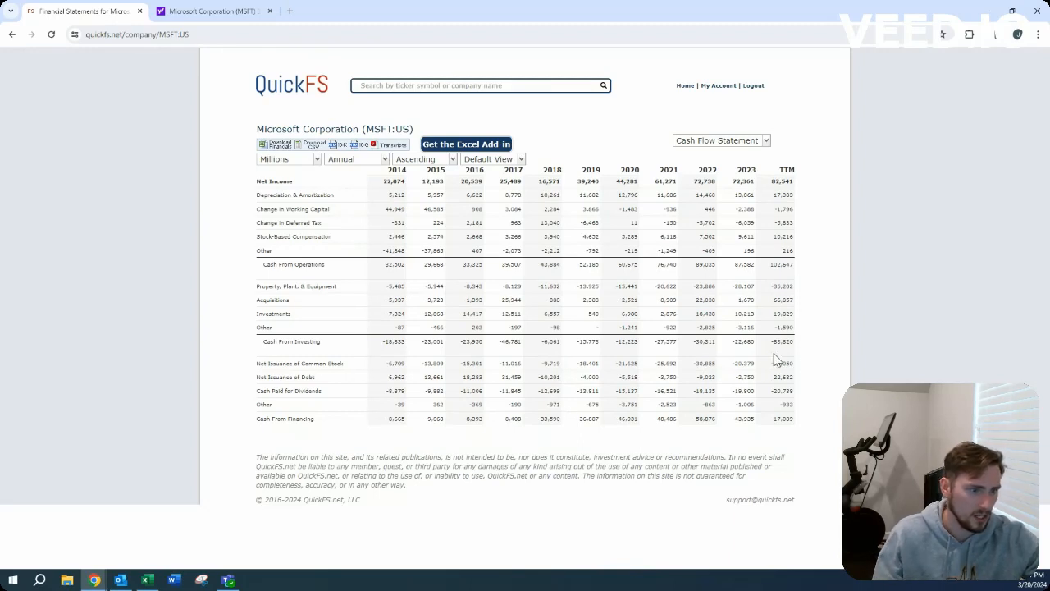
mouse_move(794, 400)
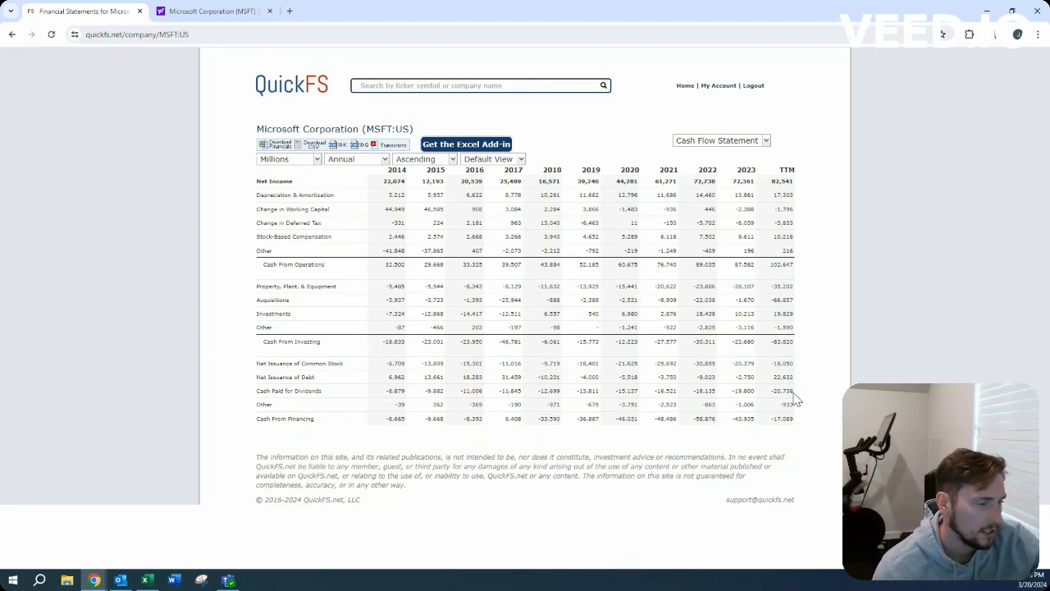
mouse_move(627, 272)
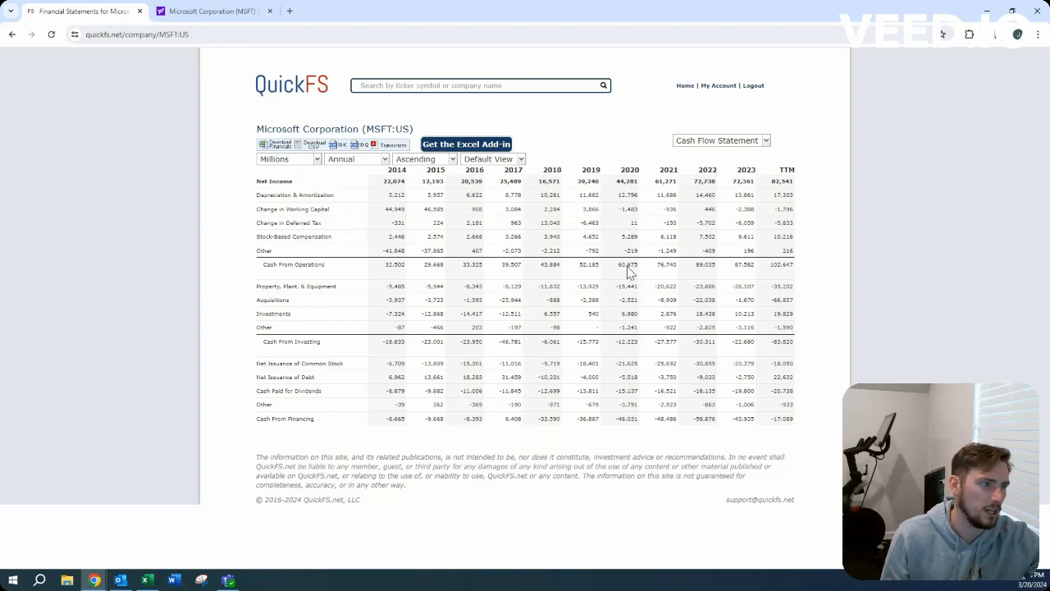
mouse_move(741, 287)
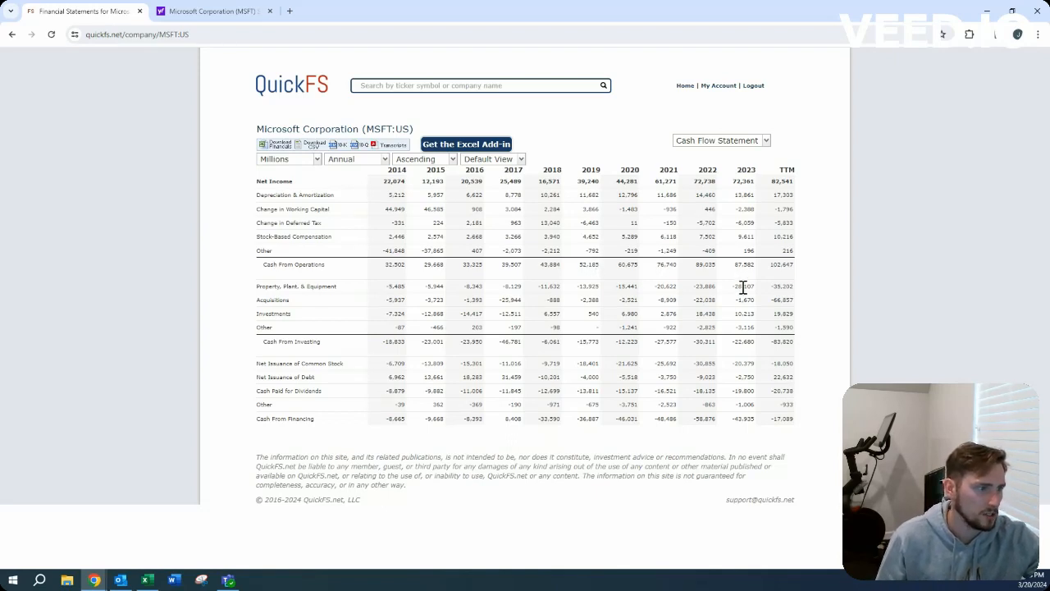
mouse_move(666, 289)
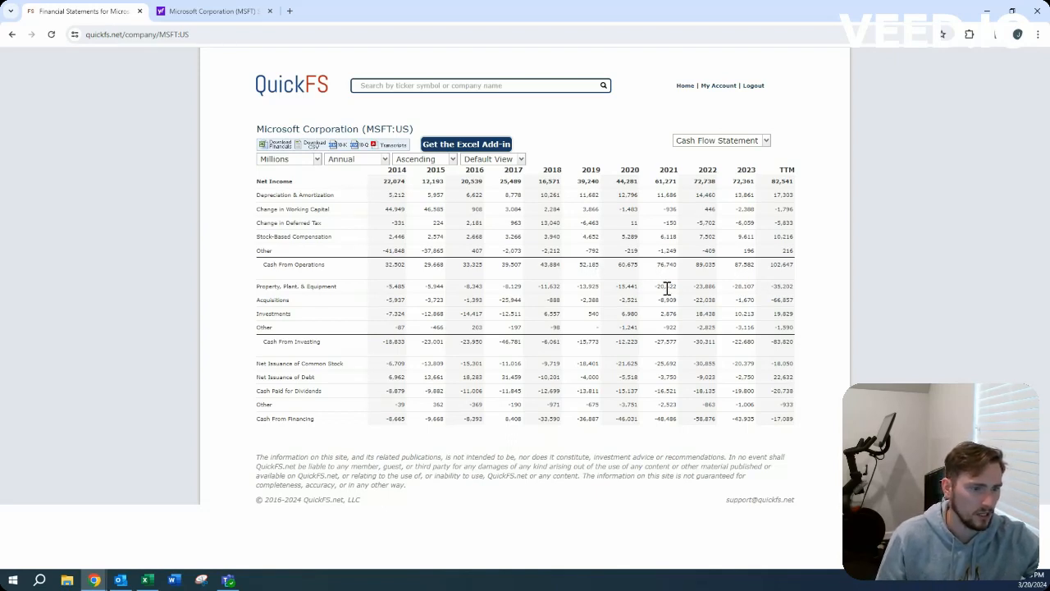
mouse_move(709, 285)
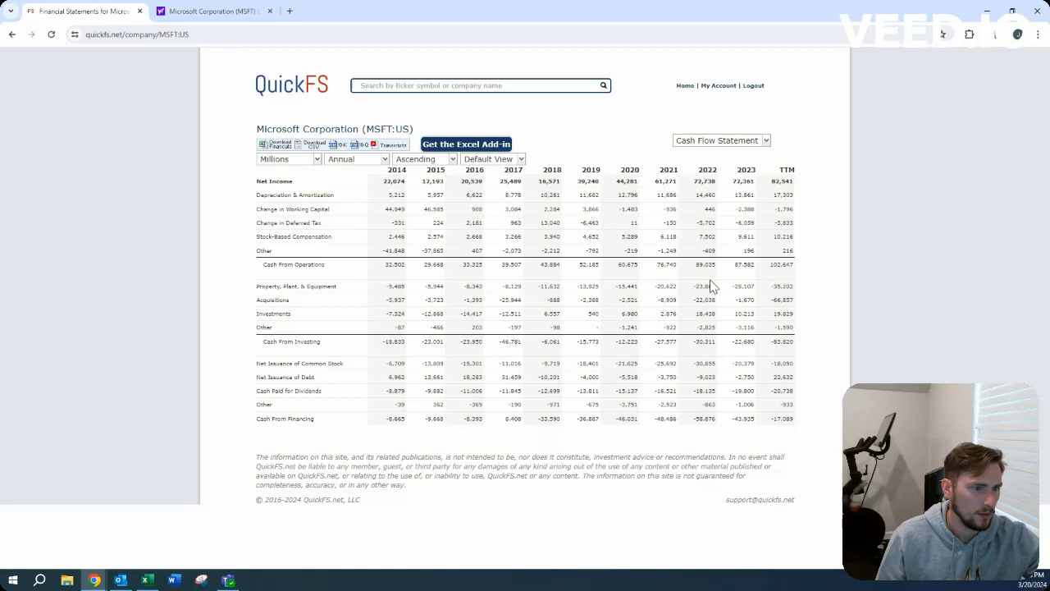
Return to the Excel valuation sheet and select the Rev Change assumption cell for the 10% entry
click(720, 139)
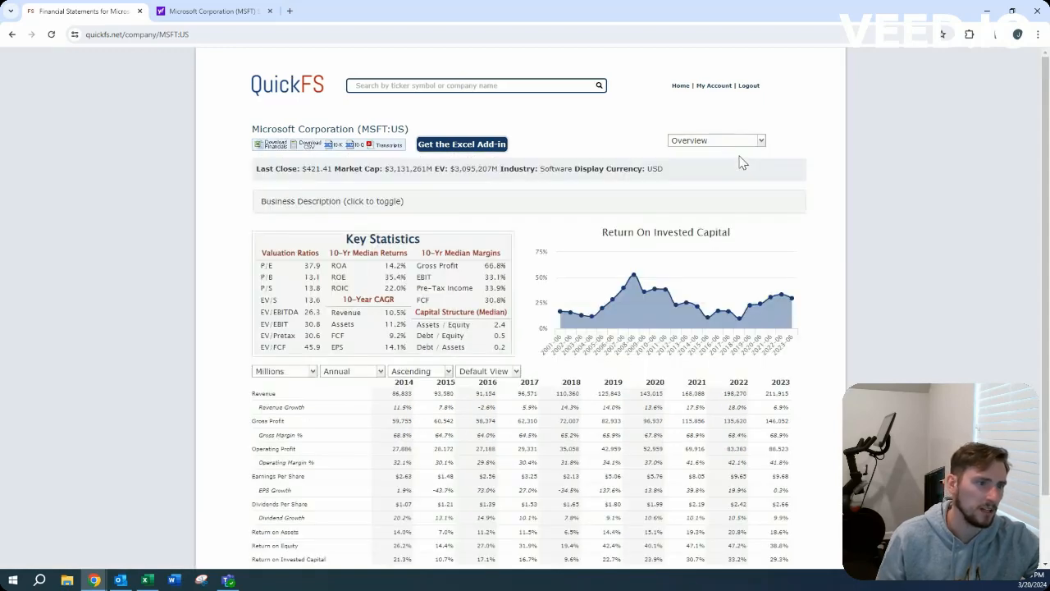
click(146, 581)
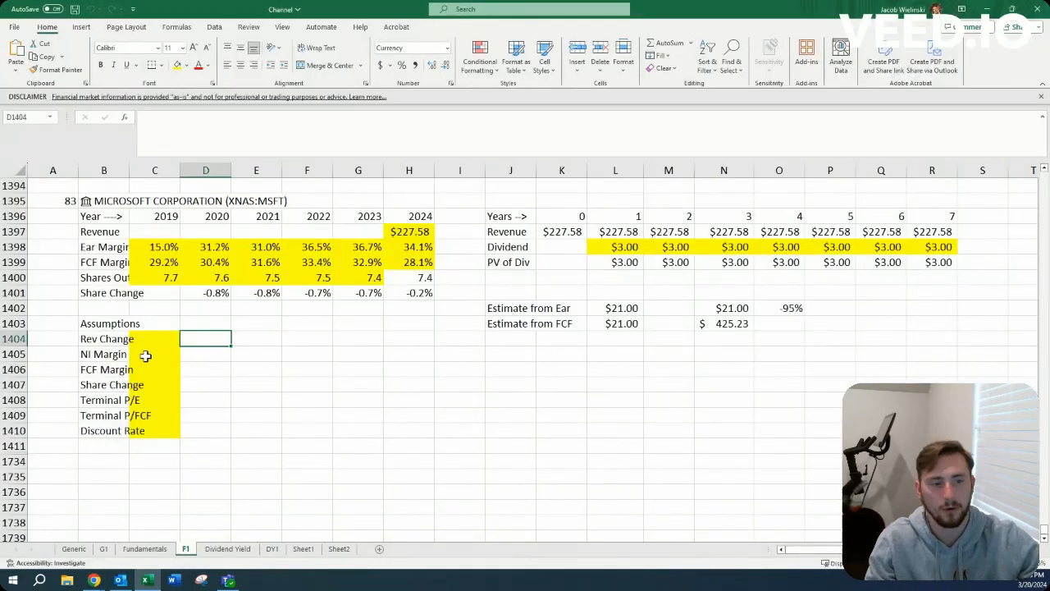
click(154, 338)
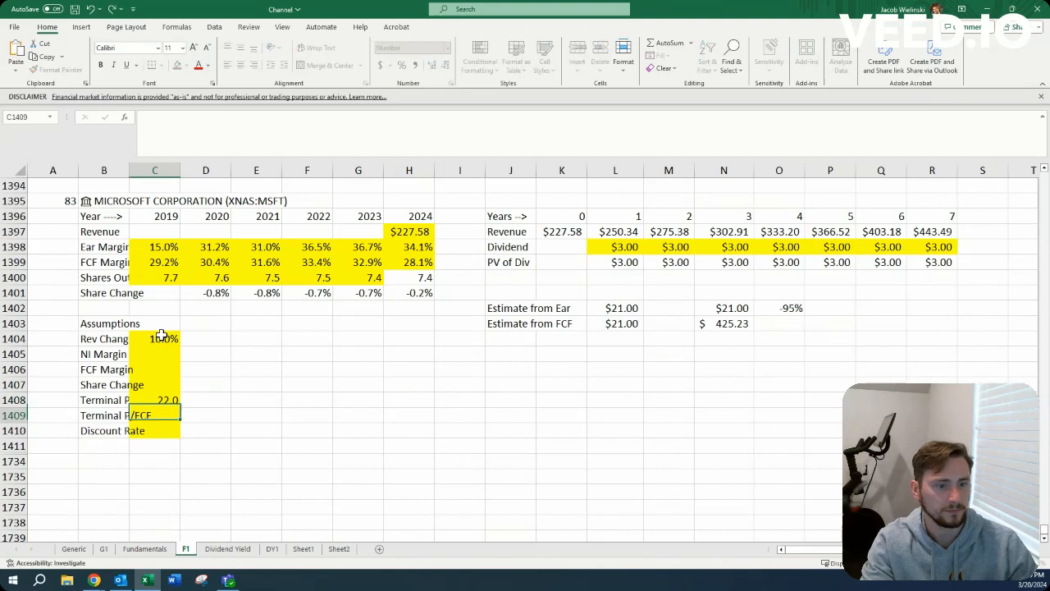
Move to the margin assumptions, check Microsoft's figures on QuickFS, and come back to the model
click(154, 338)
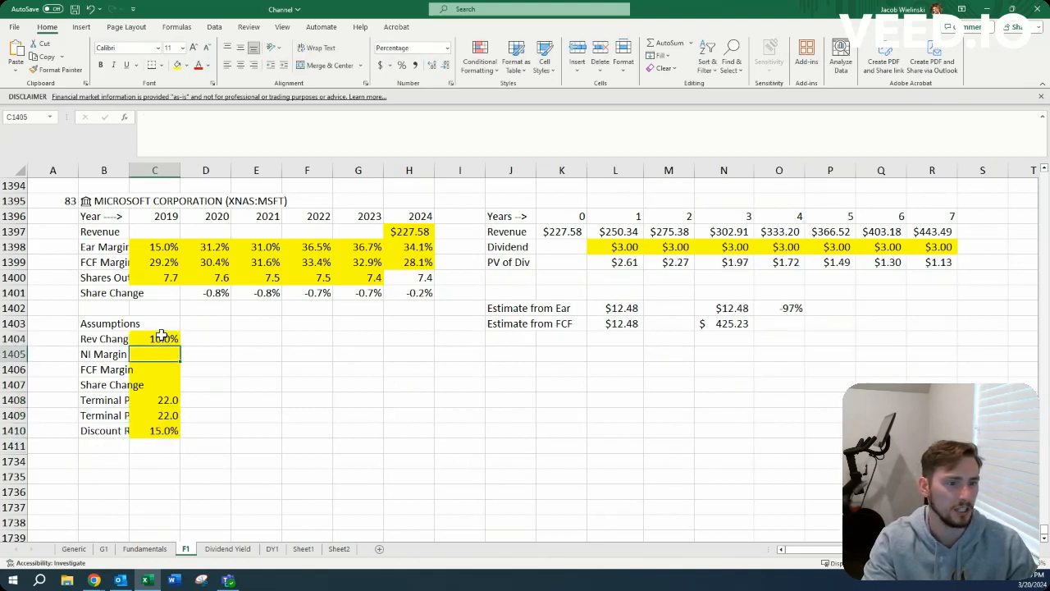
click(154, 400)
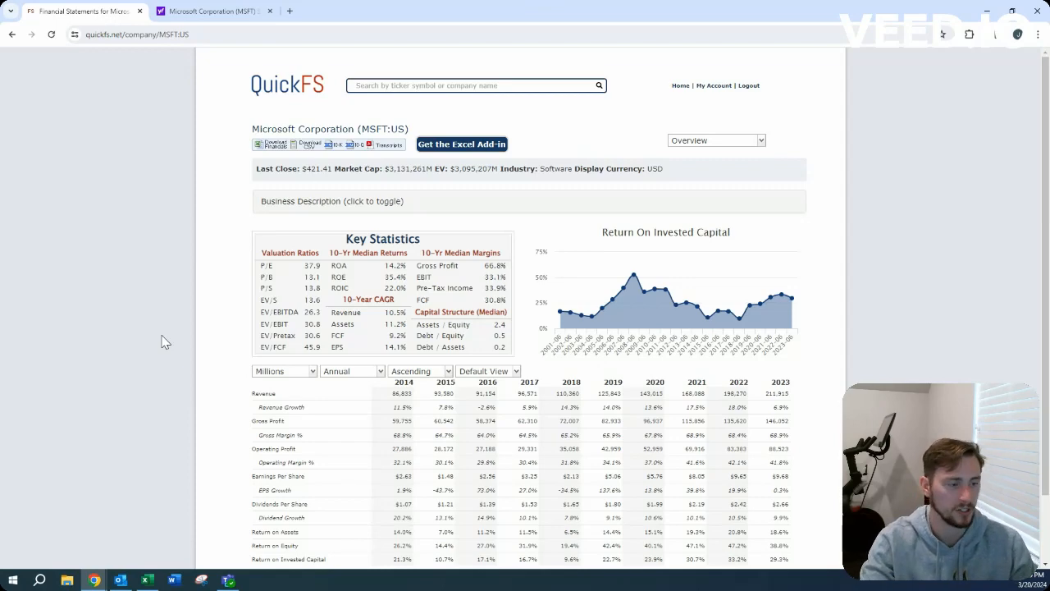
click(146, 581)
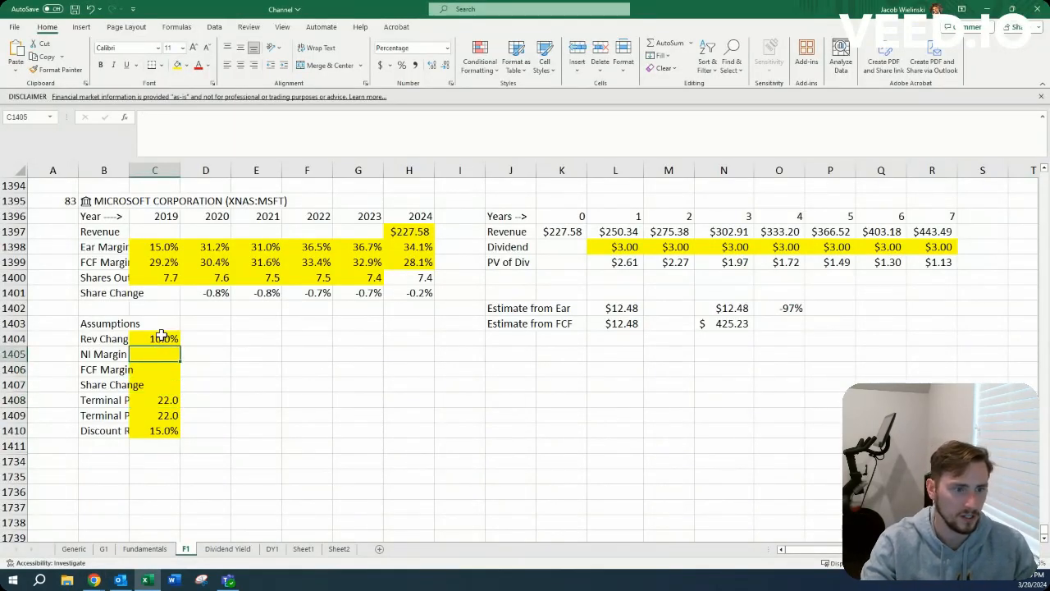
Enter 33% net income margin, 33% FCF margin and a -0.7% share change in the yellow cells
click(154, 246)
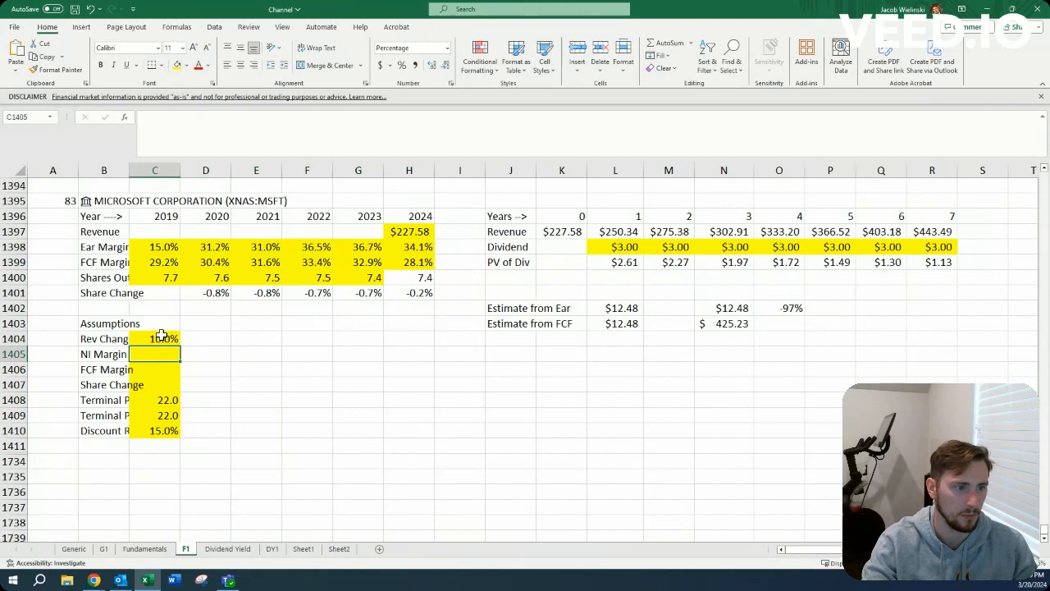
text(3%)
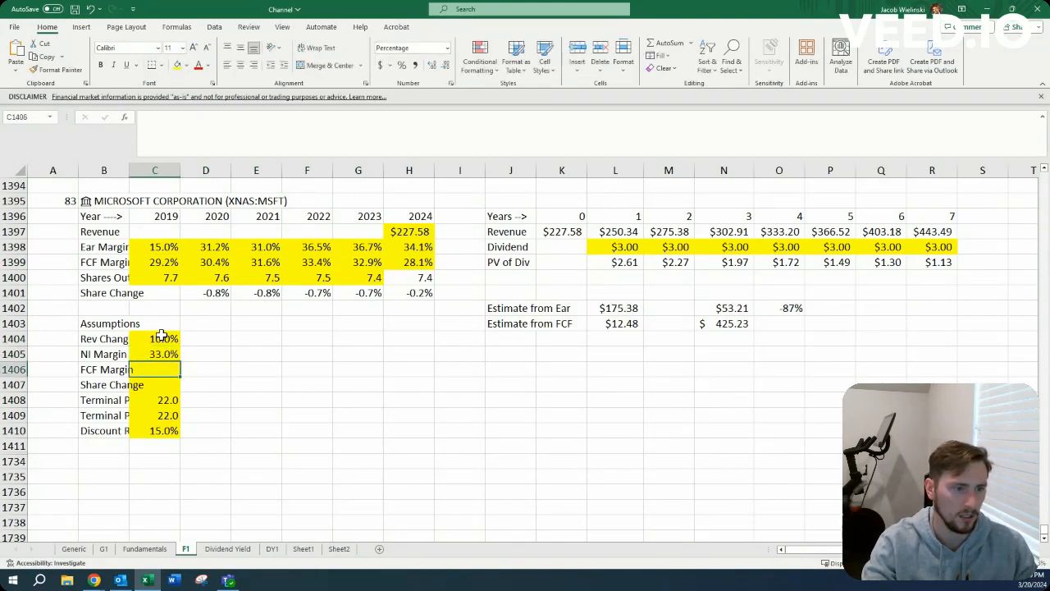
click(154, 355)
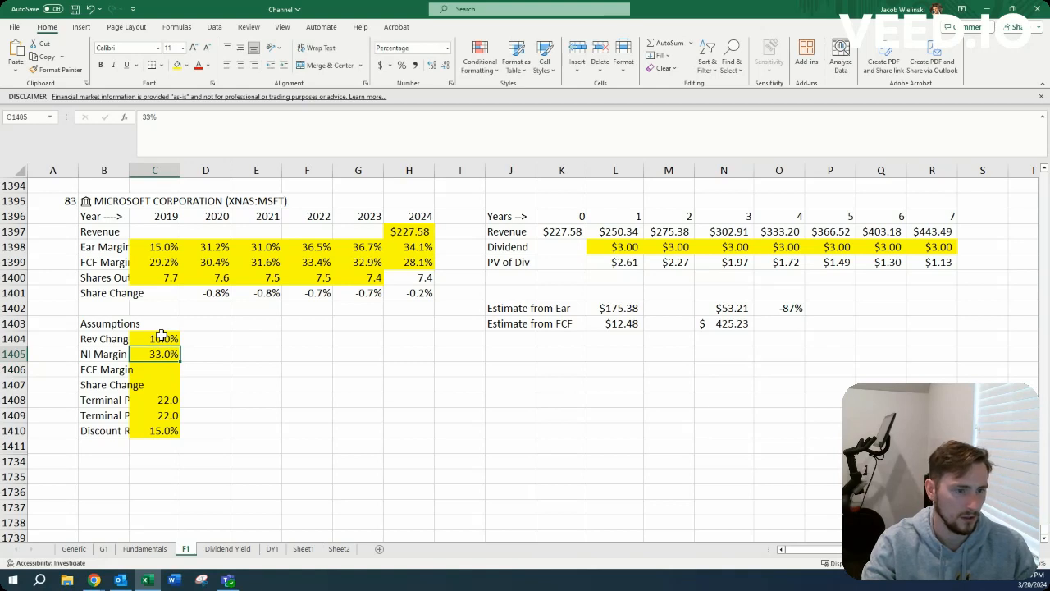
click(154, 292)
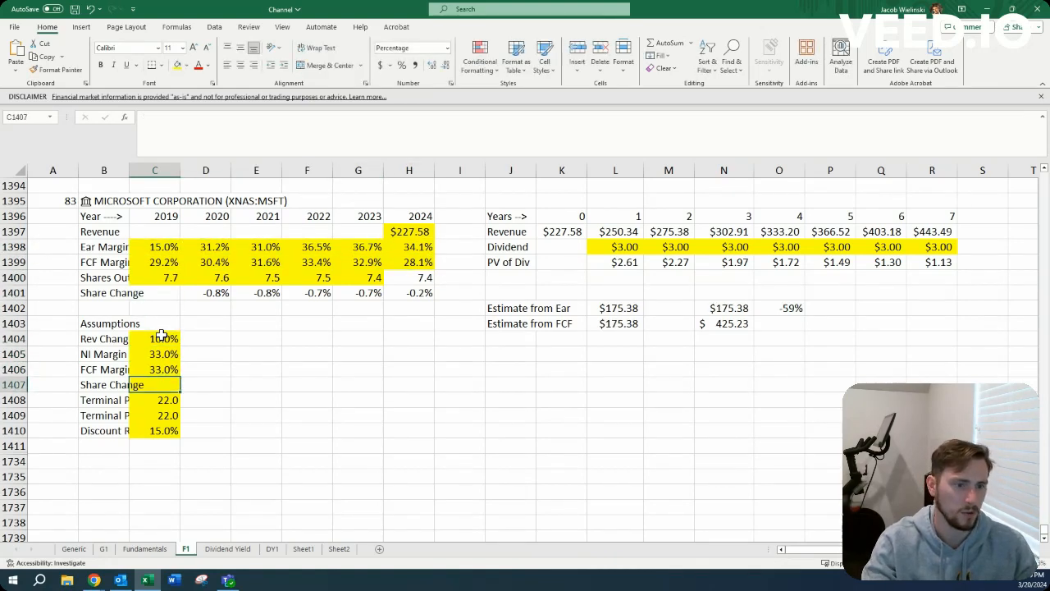
double_click(154, 384)
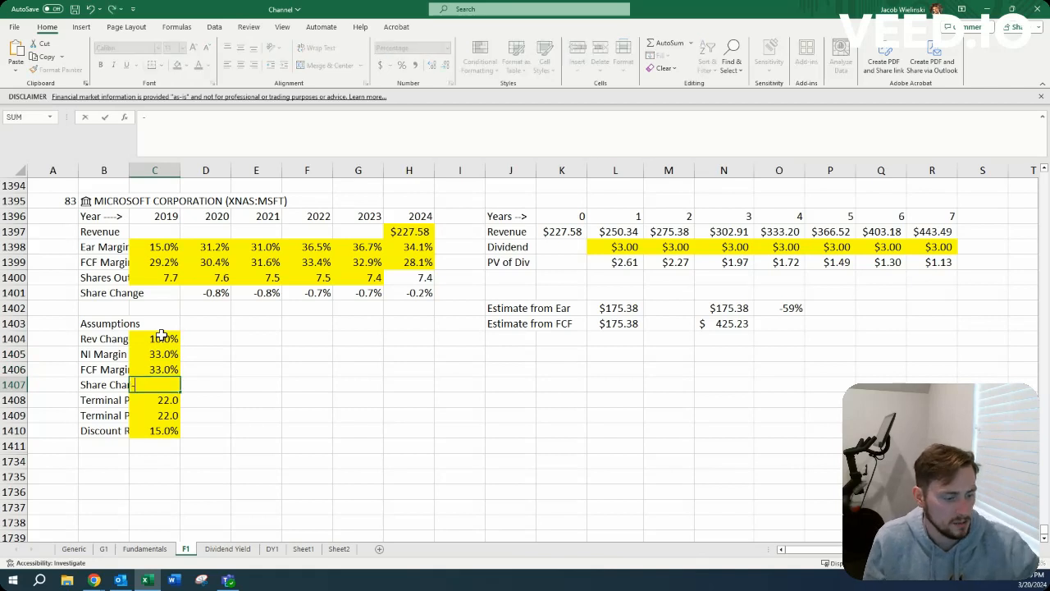
text(-0.7%)
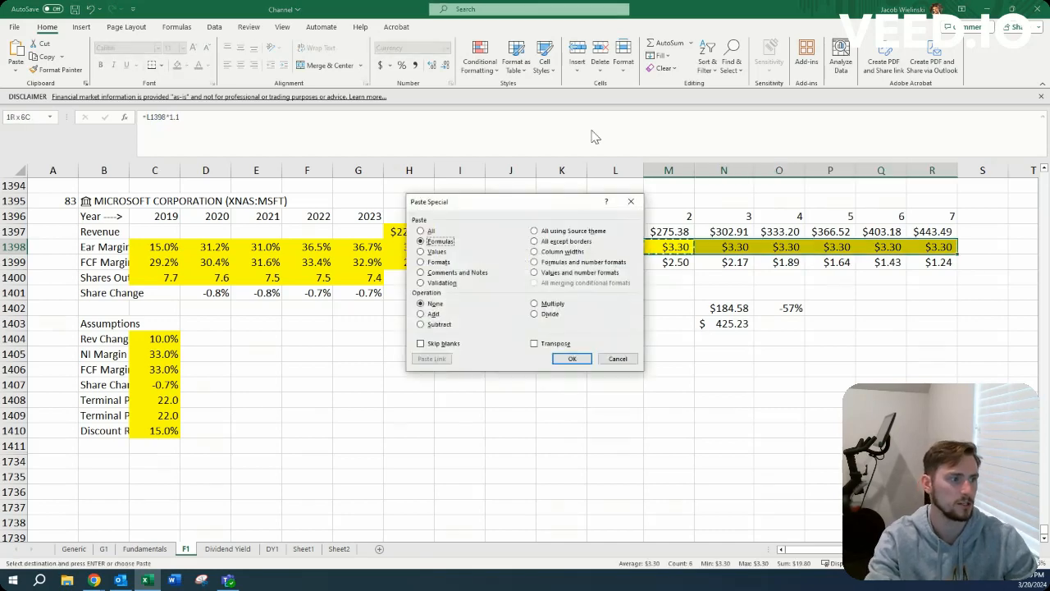
Confirm pasting only formulas across the dividend row
click(570, 358)
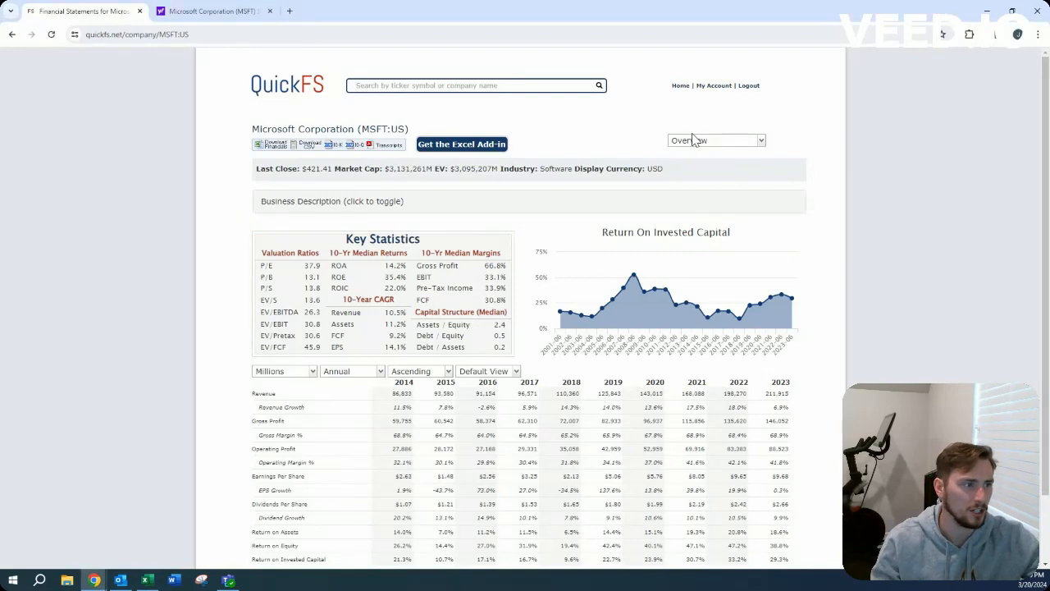
Switch QuickFS back to Microsoft's cash flow statement
click(715, 141)
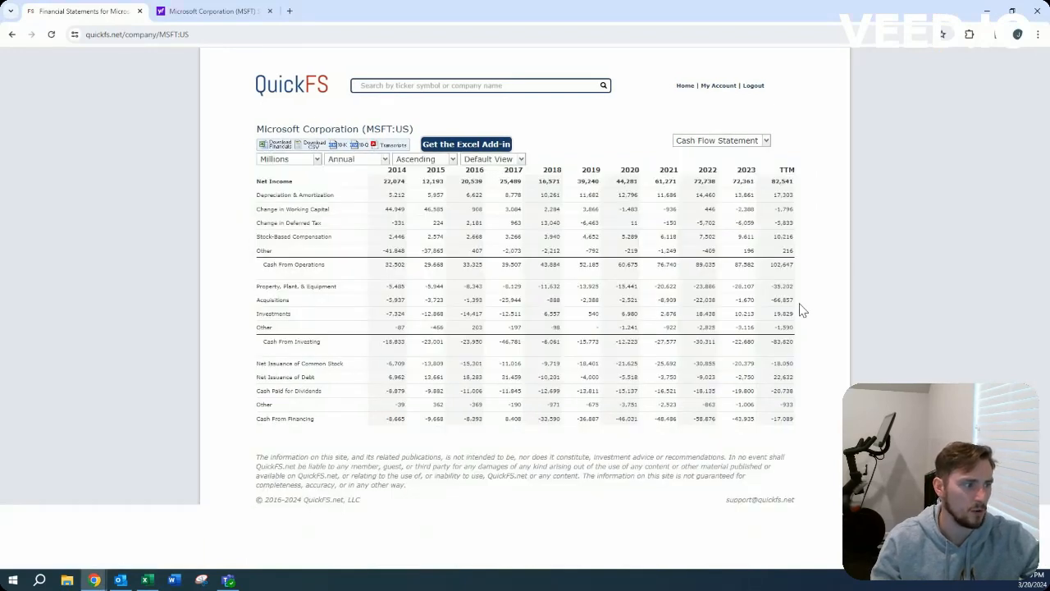
mouse_move(807, 308)
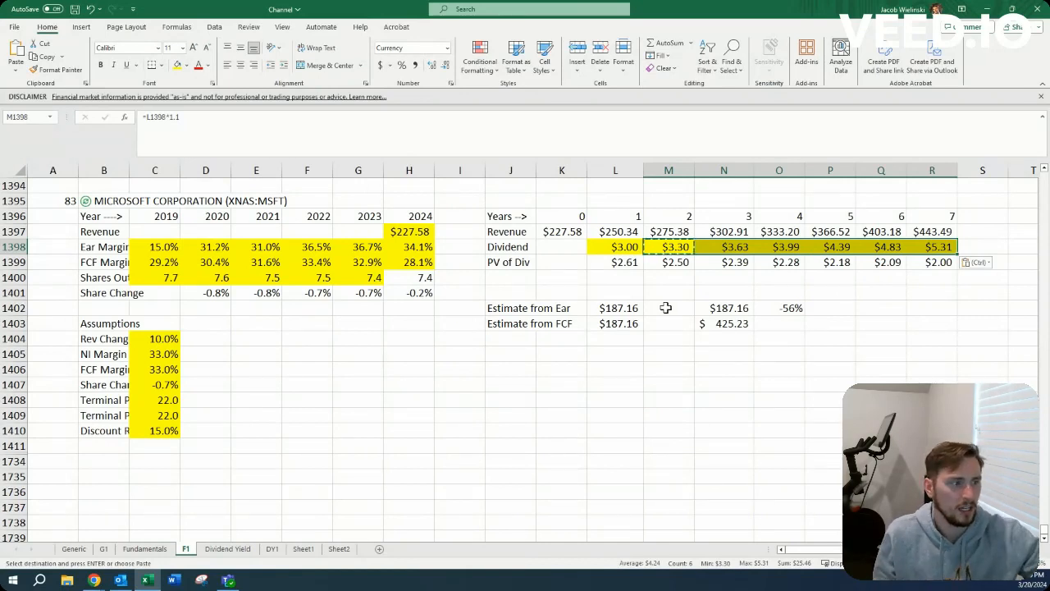
click(778, 308)
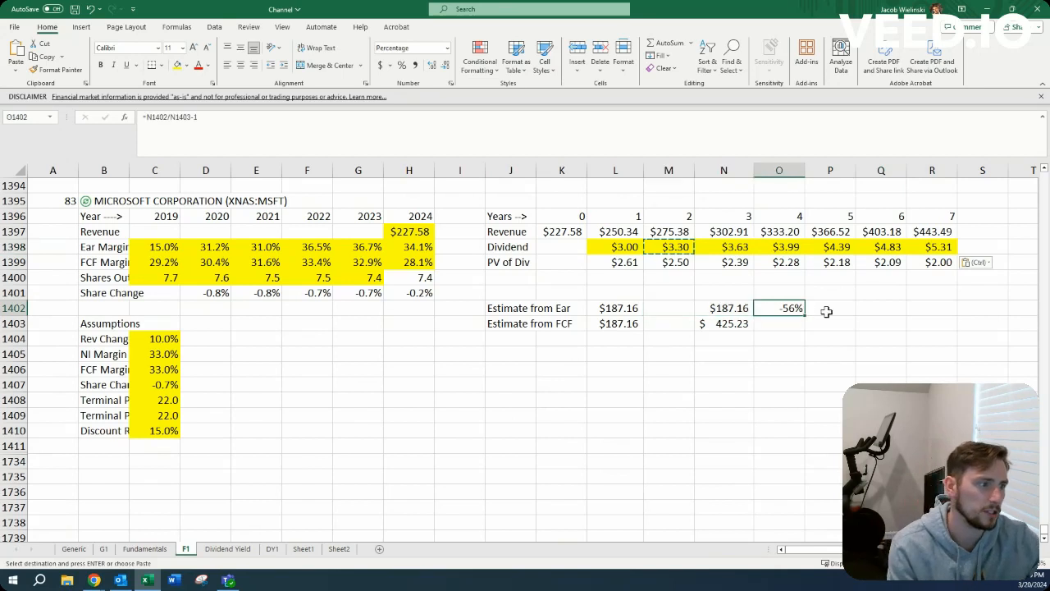
click(53, 231)
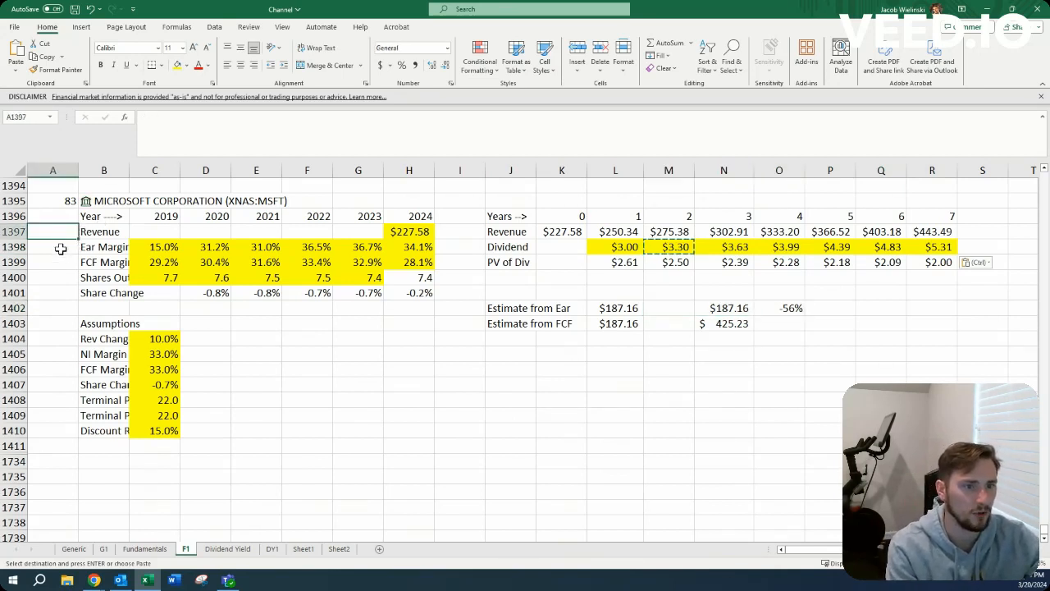
click(53, 246)
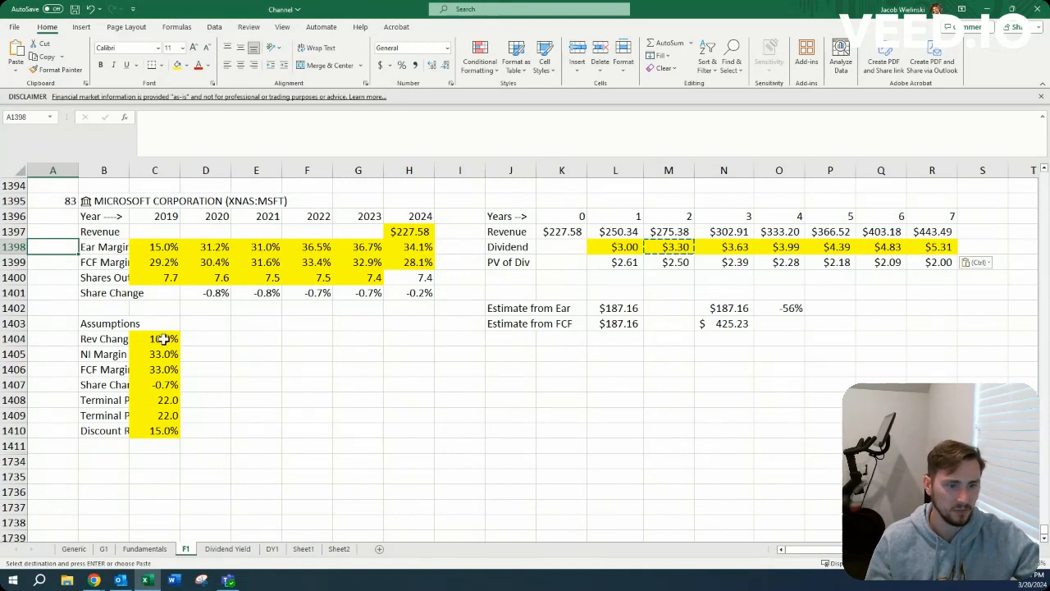
click(53, 232)
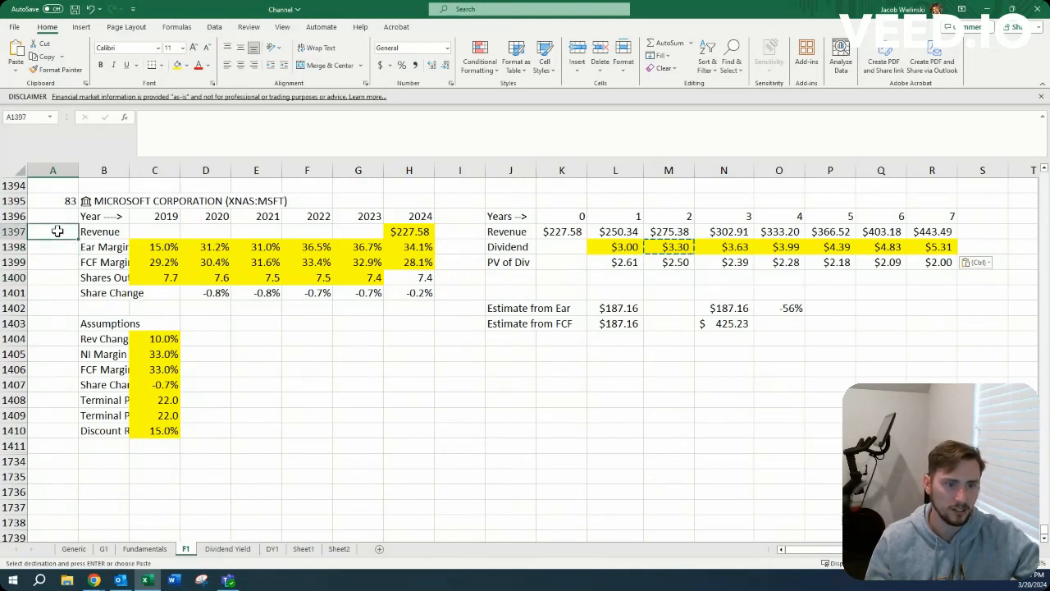